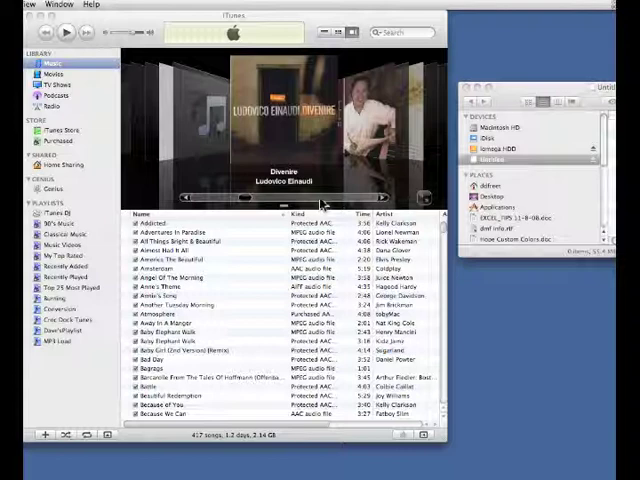
pyautogui.moveTo(355, 282)
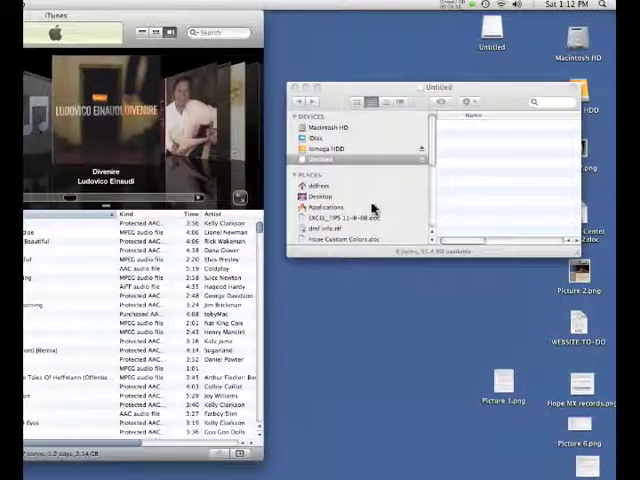
pyautogui.moveTo(385, 207)
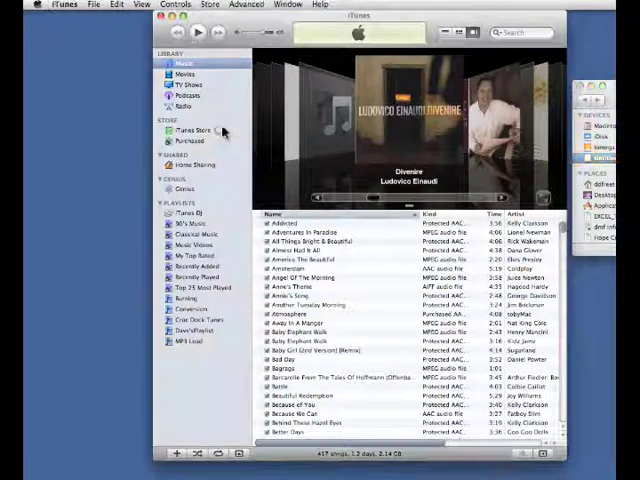
# Show the Kind column in the library via View Options so songs sort by file kind
pyautogui.click(142, 5)
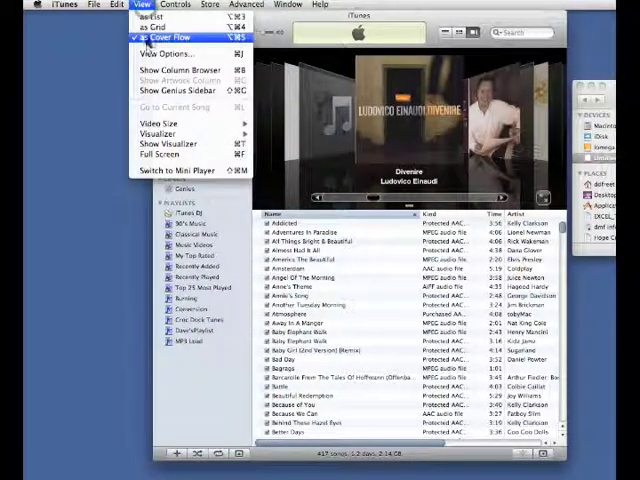
pyautogui.click(167, 53)
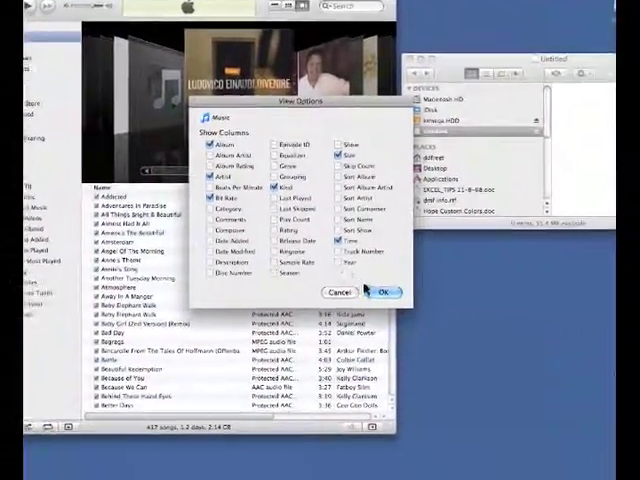
pyautogui.click(384, 292)
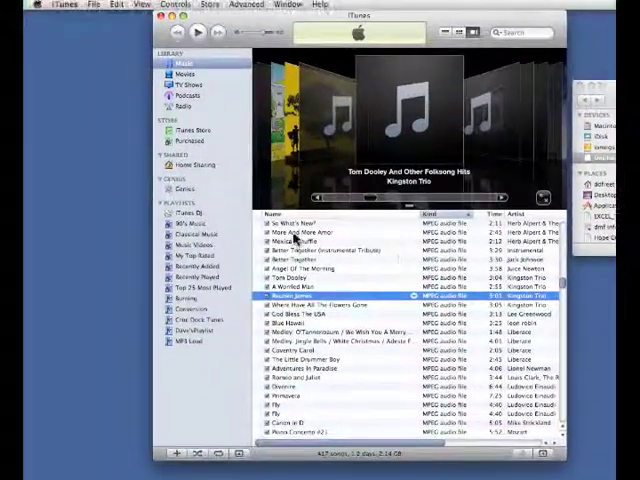
# Select 'More And More Amor' plus more MPEG audio songs, totalling about 25 minutes and 37 MB
pyautogui.click(300, 232)
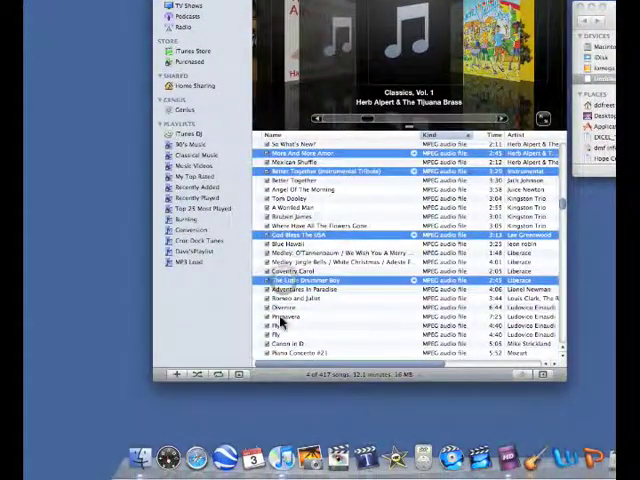
pyautogui.click(300, 343)
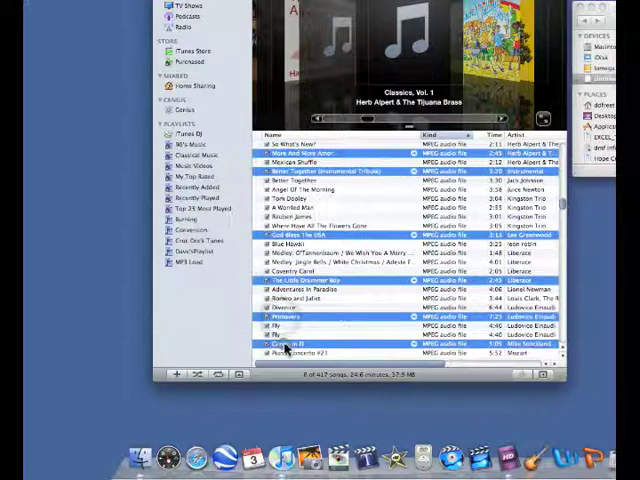